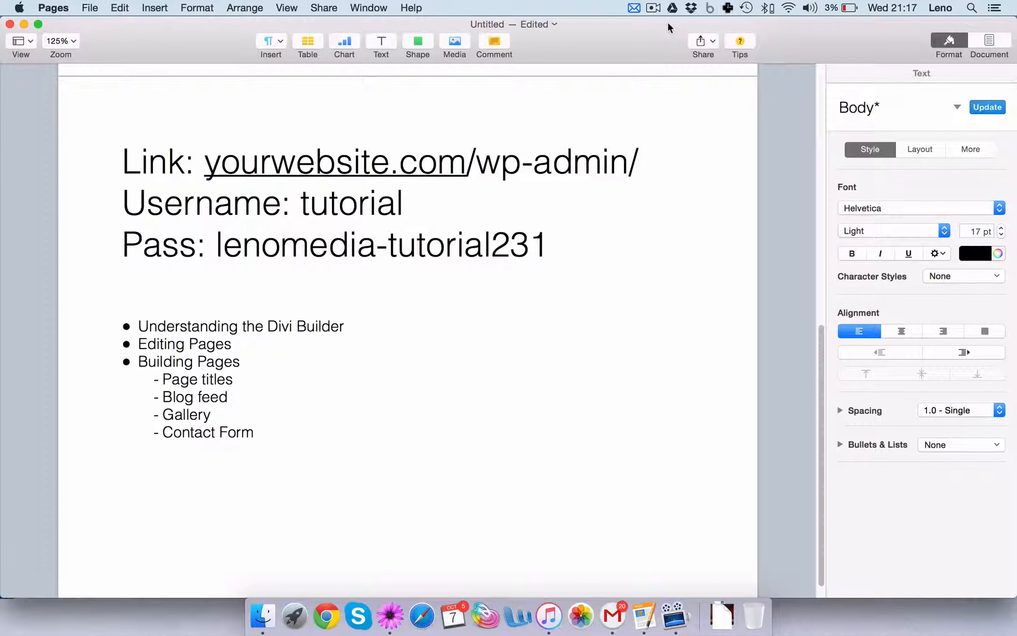
- Launch Firefox from the dock, dismiss the default-browser prompt and start entering the site address
{"action": "left_click", "coordinate": [123, 272]}
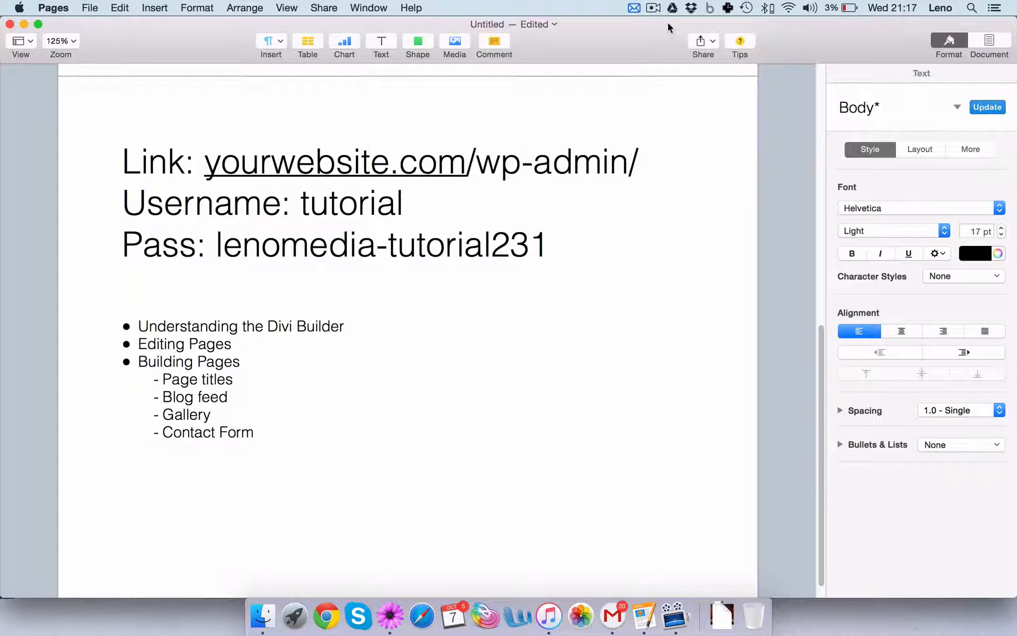
{"action": "left_click", "coordinate": [123, 273]}
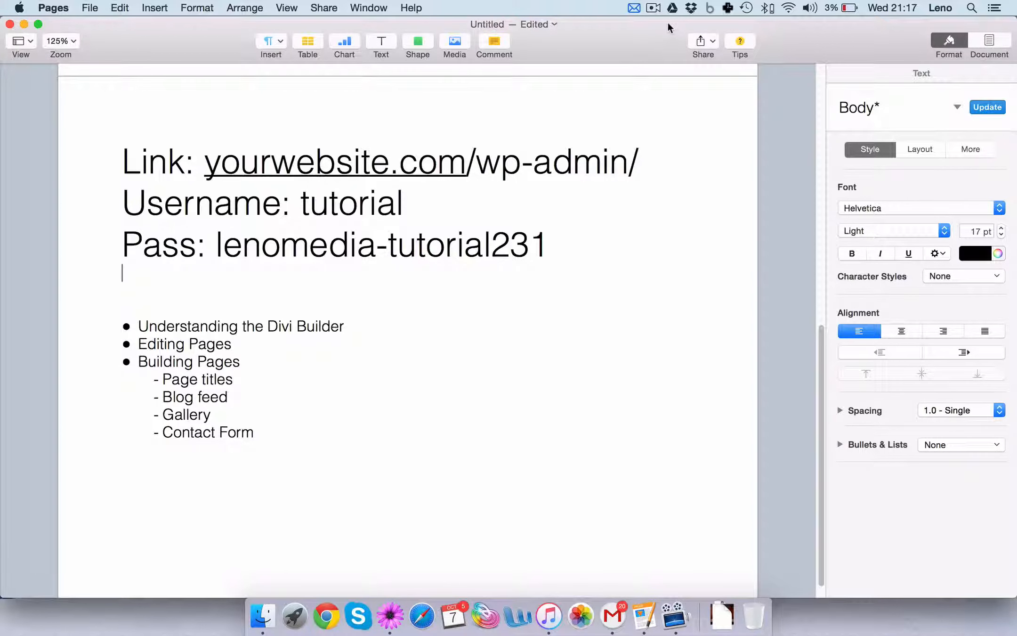
{"action": "left_click", "coordinate": [293, 614]}
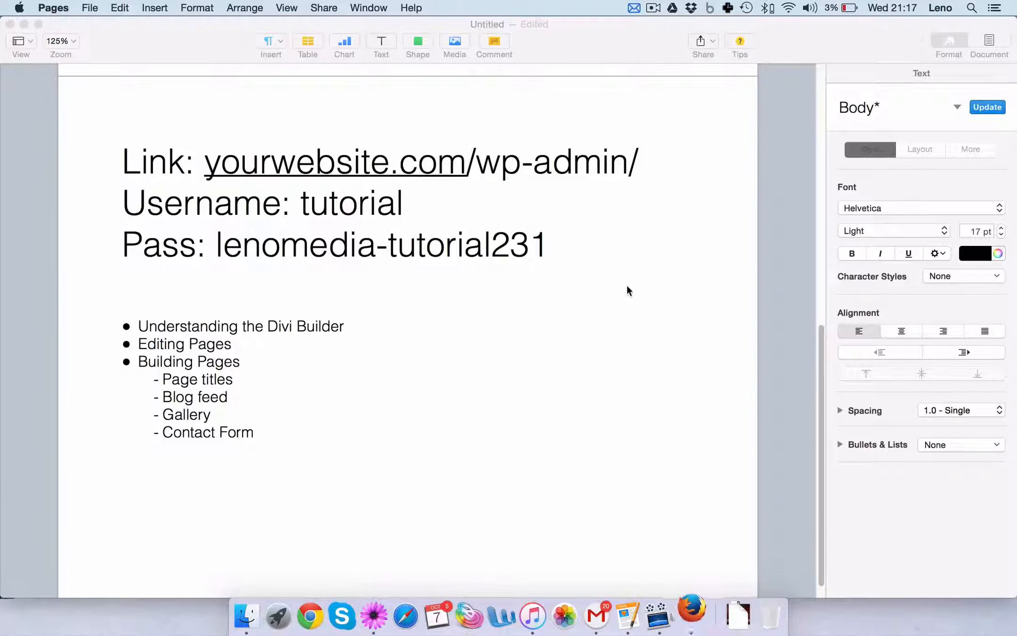
{"action": "left_click", "coordinate": [692, 616]}
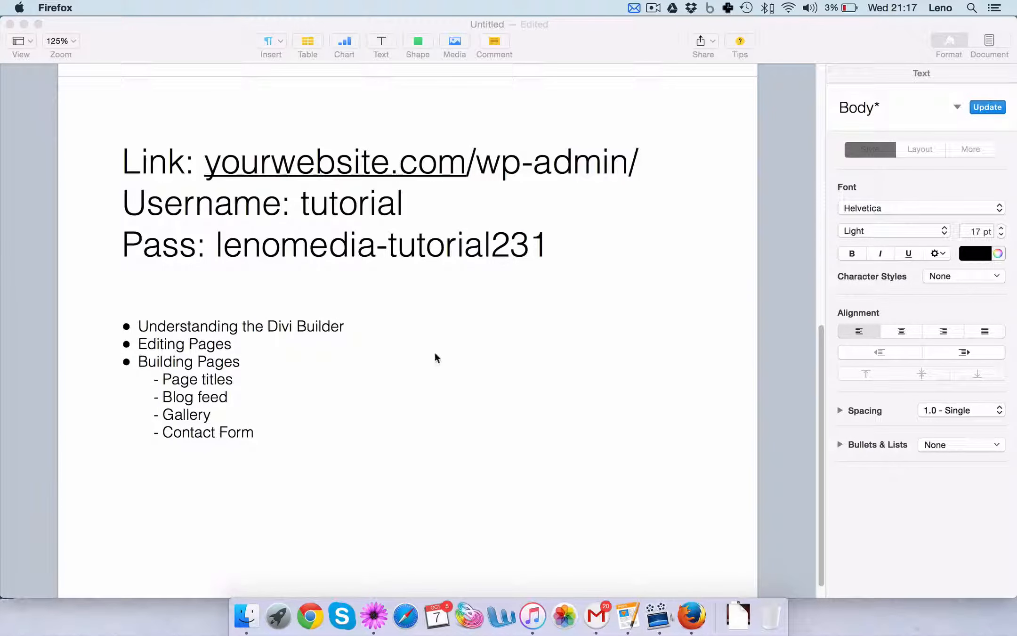
{"action": "left_click", "coordinate": [692, 616]}
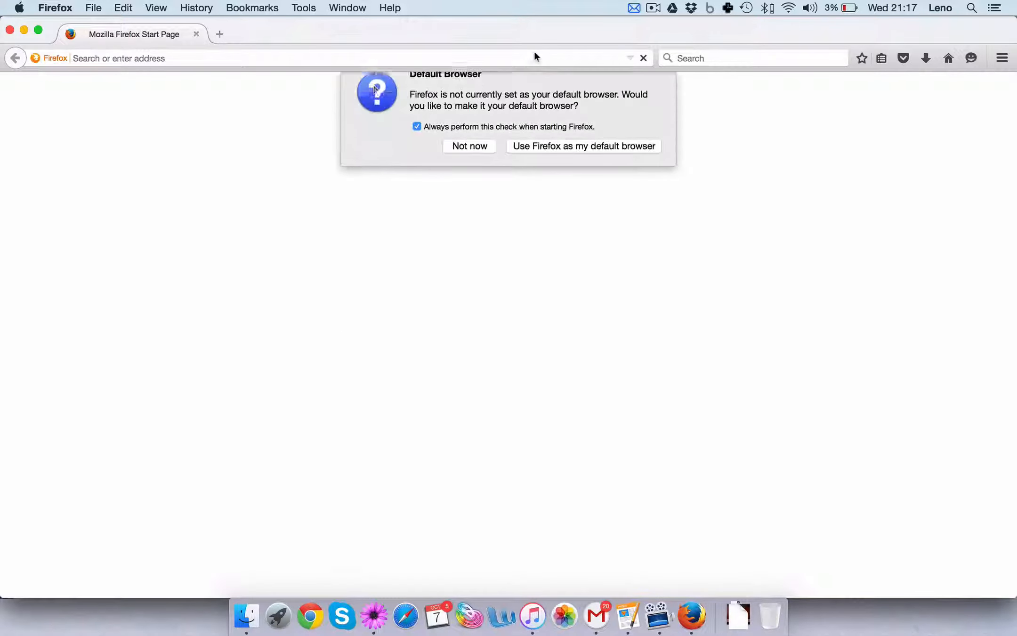
{"action": "left_click", "coordinate": [468, 146]}
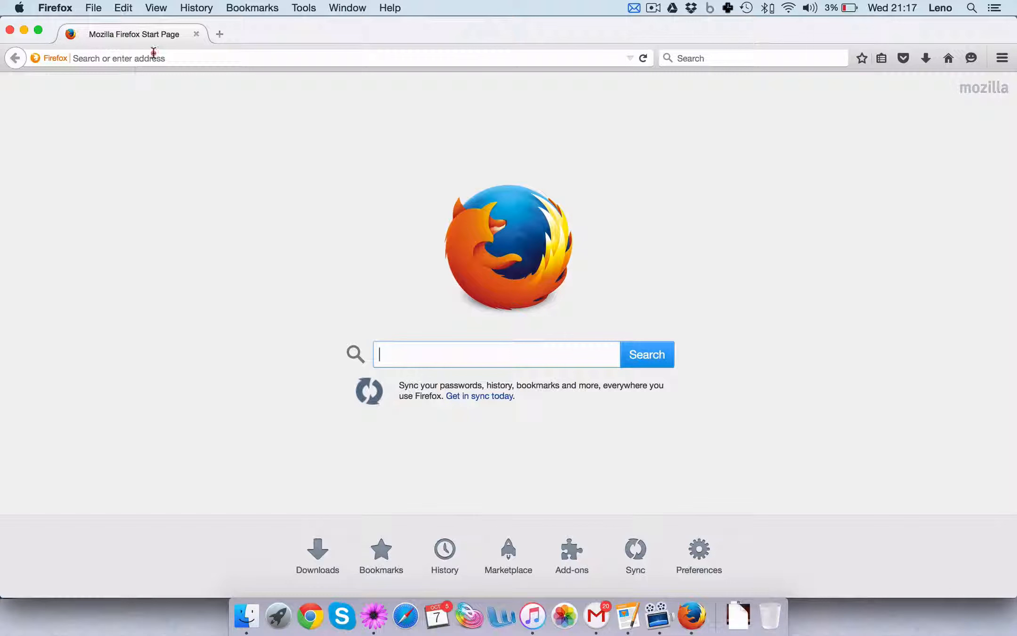
{"action": "type", "text": "lastpass.com/"}
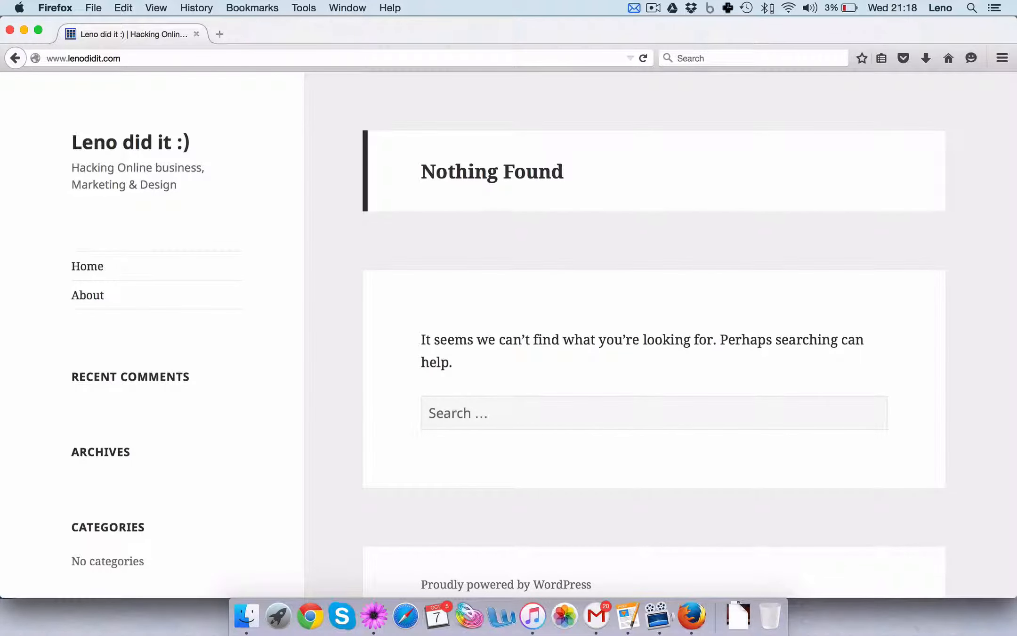
{"action": "mouse_move", "coordinate": [392, 180]}
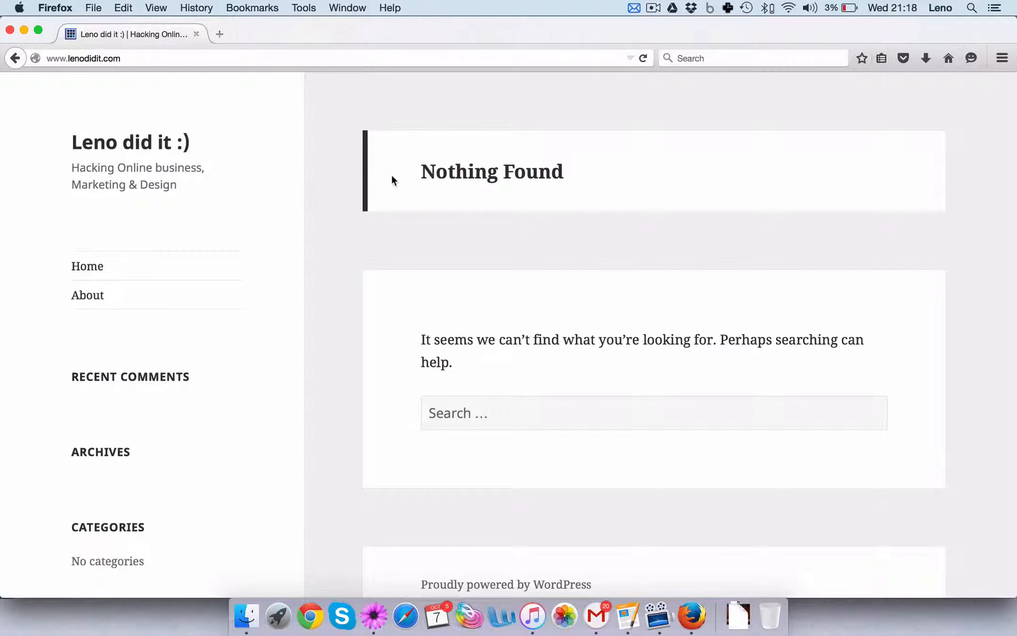
{"action": "mouse_move", "coordinate": [255, 177]}
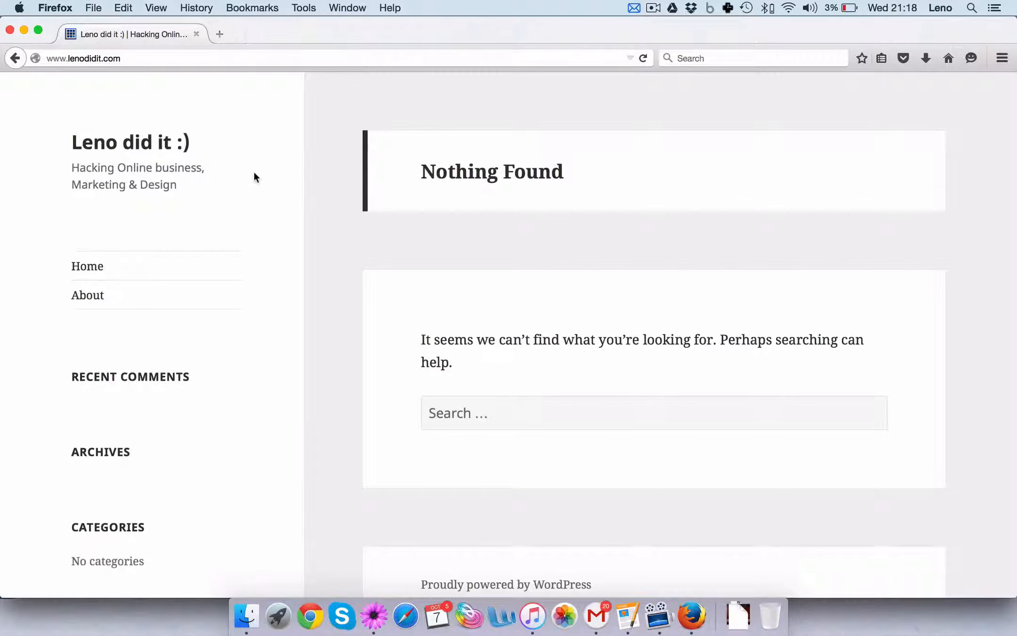
{"action": "mouse_move", "coordinate": [301, 171]}
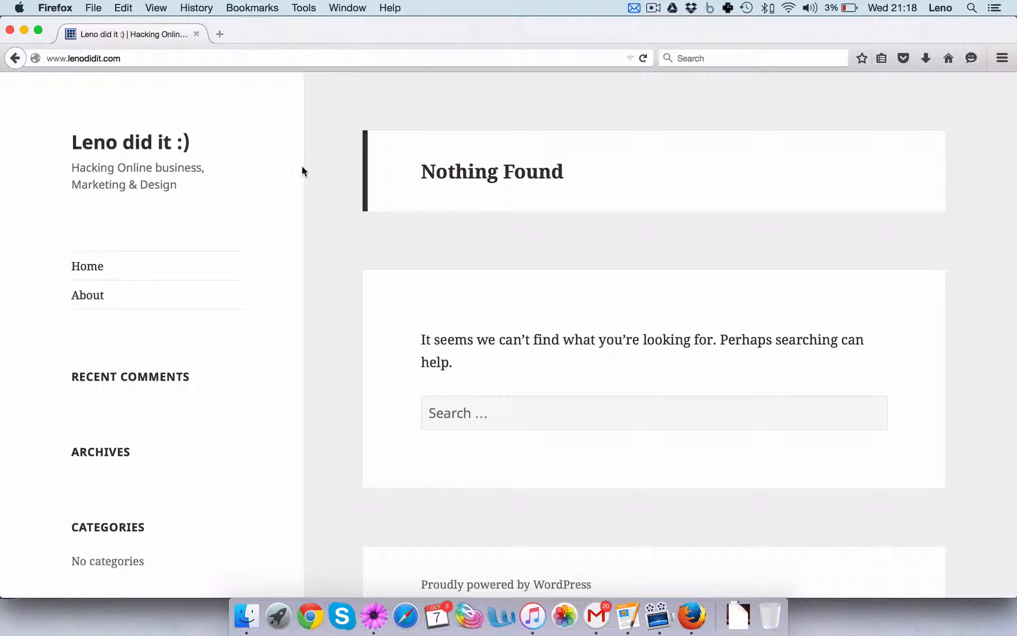
{"action": "mouse_move", "coordinate": [334, 216]}
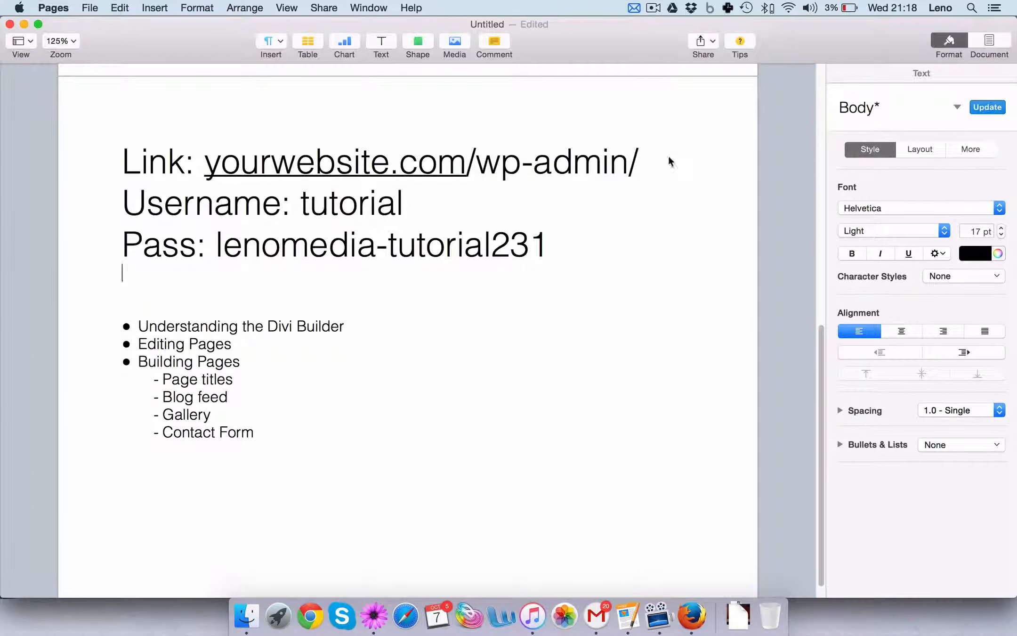
- Switch from the Pages notes back to Firefox to enter the /wp-admin/ address
{"action": "left_click", "coordinate": [692, 616]}
{"action": "type", "text": "www.lenodidit.com/wp-admin/"}
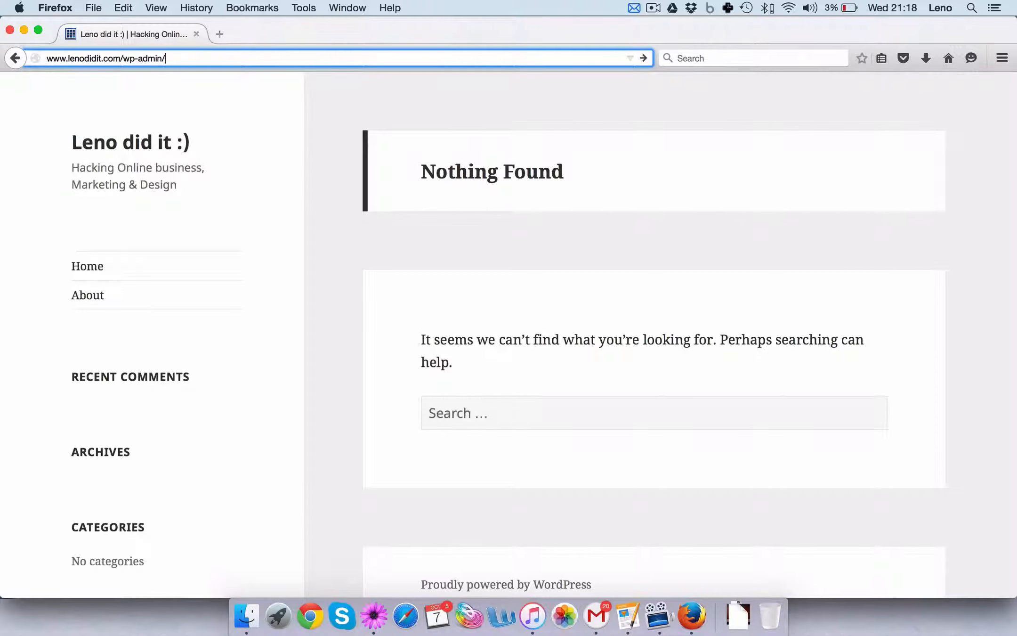
- Load wp-admin, sign in with the tutorial credentials and decline Firefox's Remember Password offer
{"action": "key", "text": "Return"}
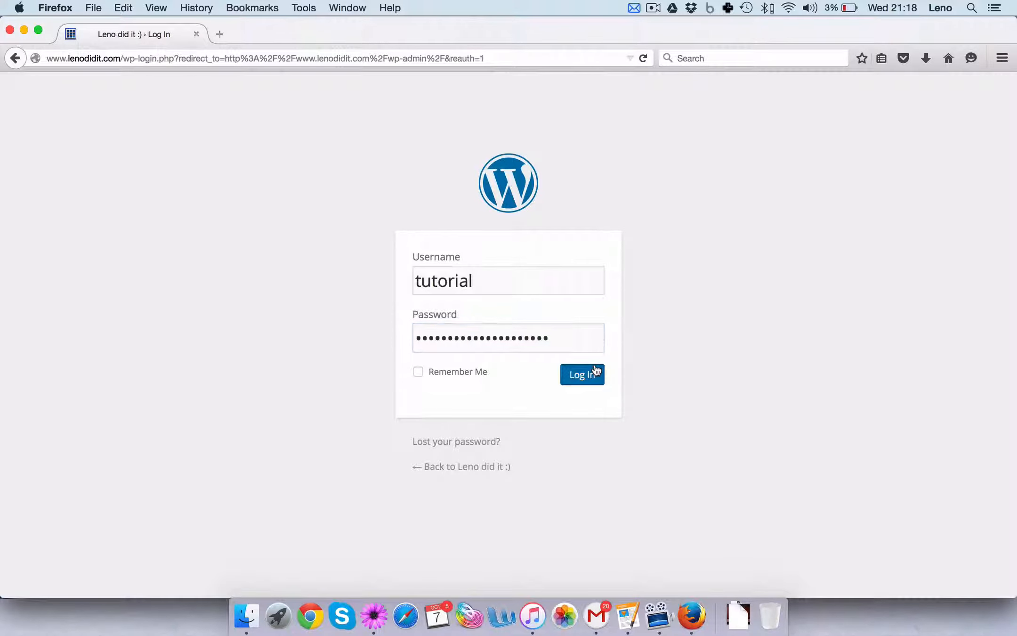
{"action": "left_click", "coordinate": [581, 374]}
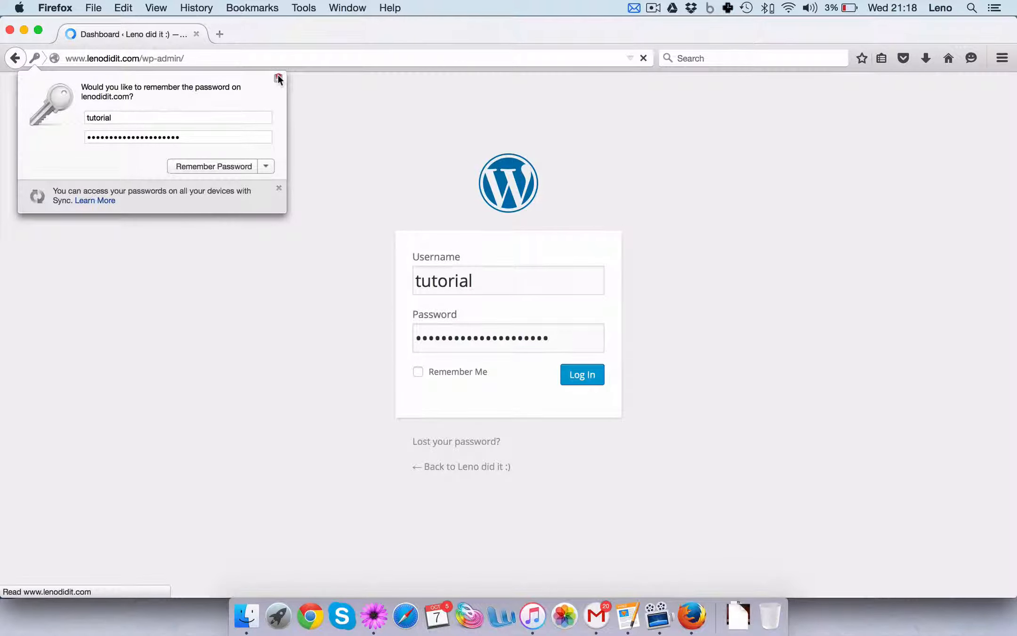
{"action": "left_click", "coordinate": [581, 374]}
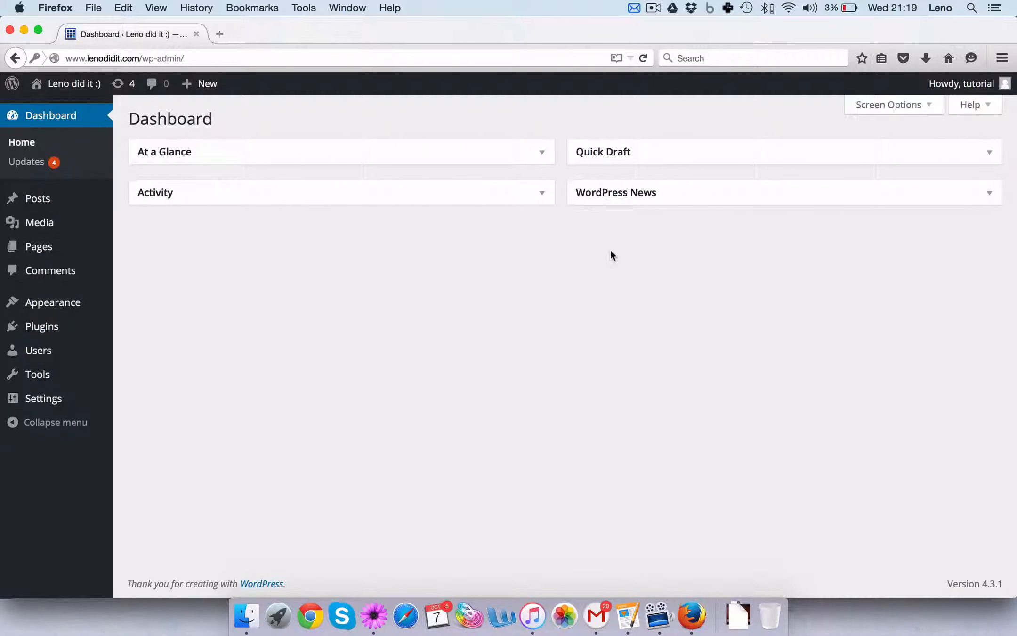
{"action": "mouse_move", "coordinate": [439, 110]}
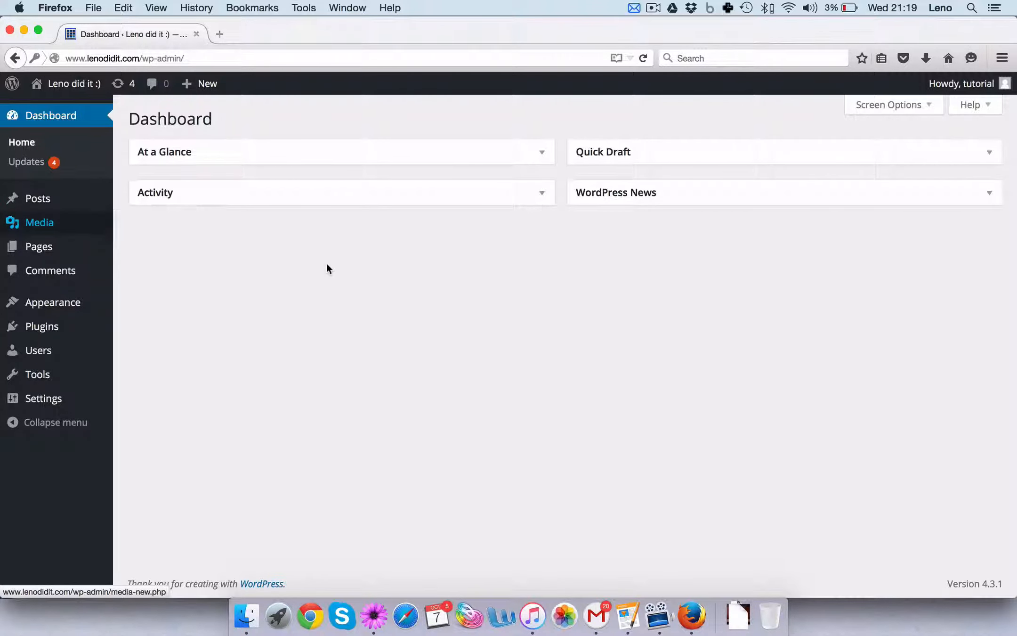
{"action": "mouse_move", "coordinate": [437, 332]}
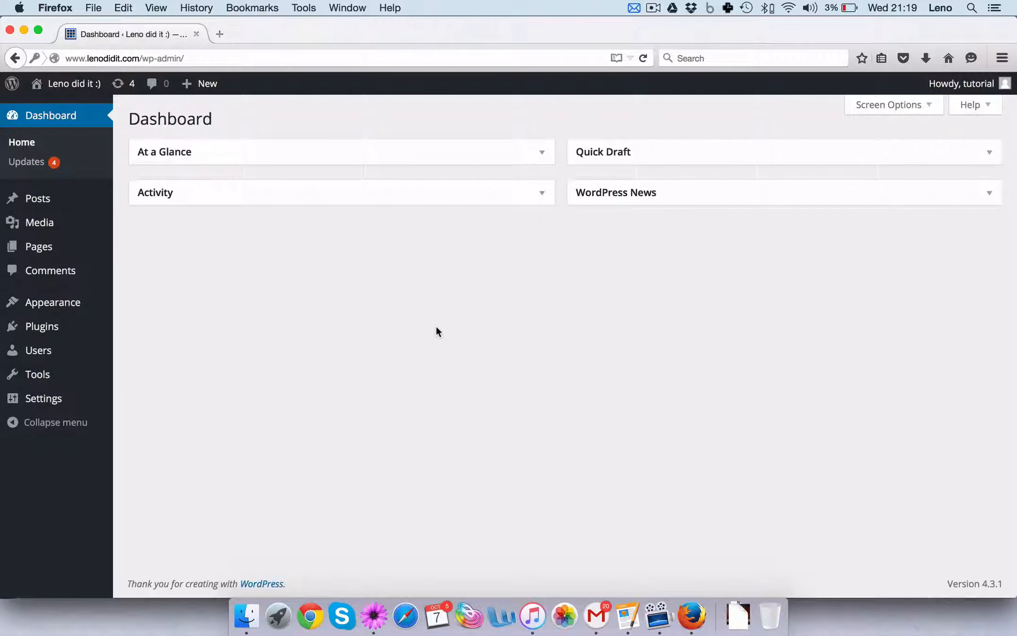
{"action": "mouse_move", "coordinate": [407, 241]}
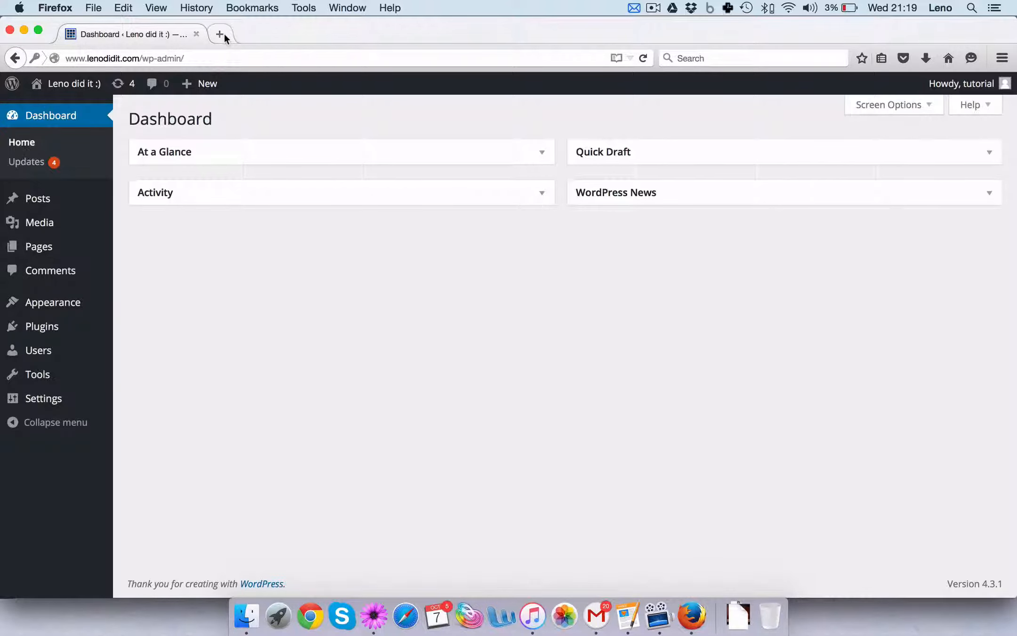
- Load lenodidit.com with the admin toolbar in a new tab, then return to the Dashboard tab
{"action": "left_click", "coordinate": [219, 34]}
{"action": "type", "text": "www.lenodidit.com"}
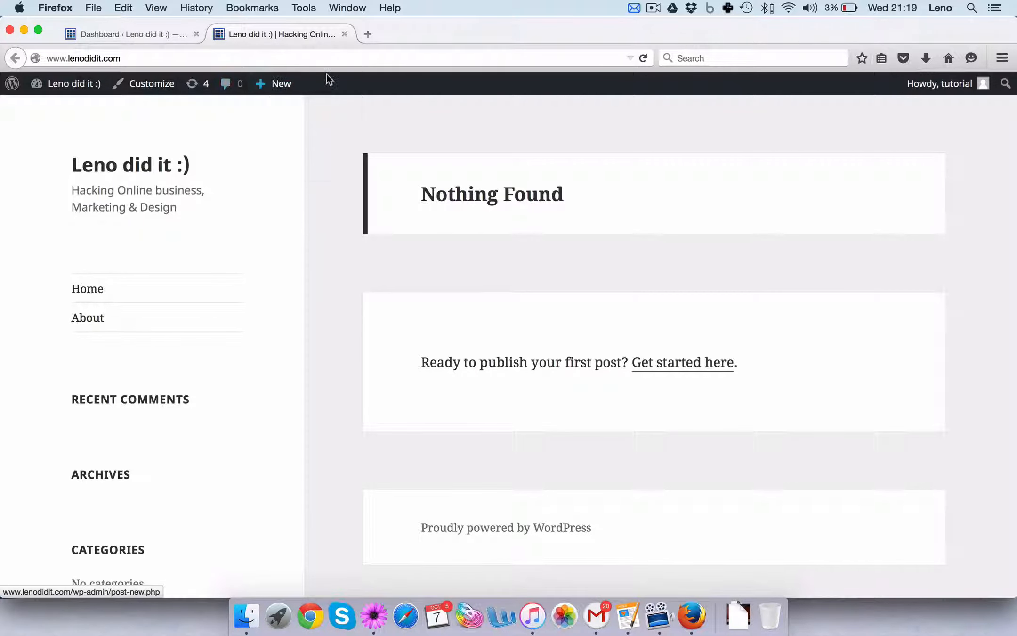
{"action": "mouse_move", "coordinate": [731, 91]}
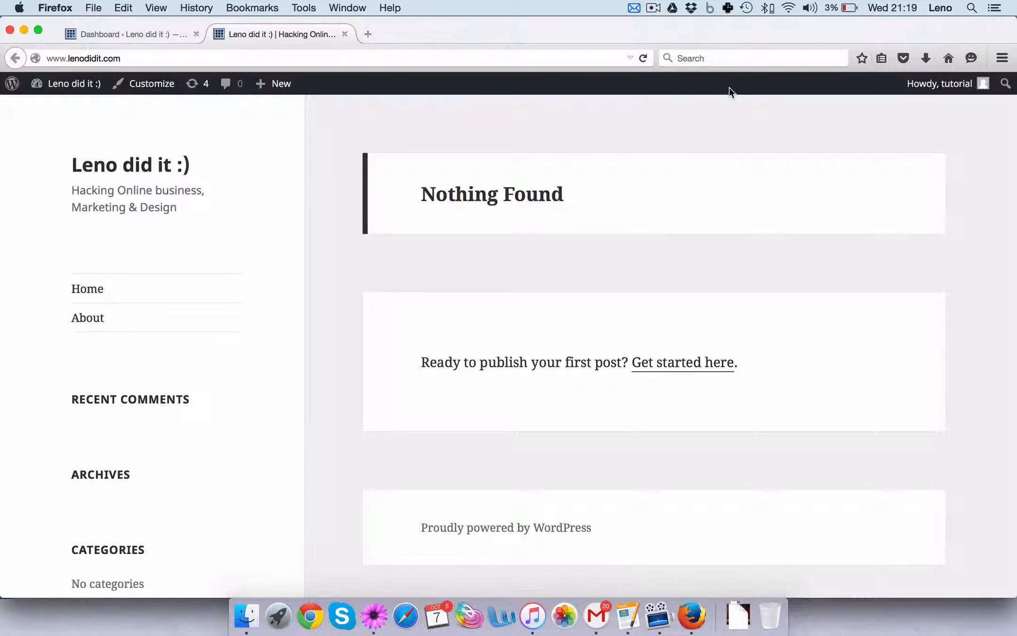
{"action": "left_click", "coordinate": [940, 83]}
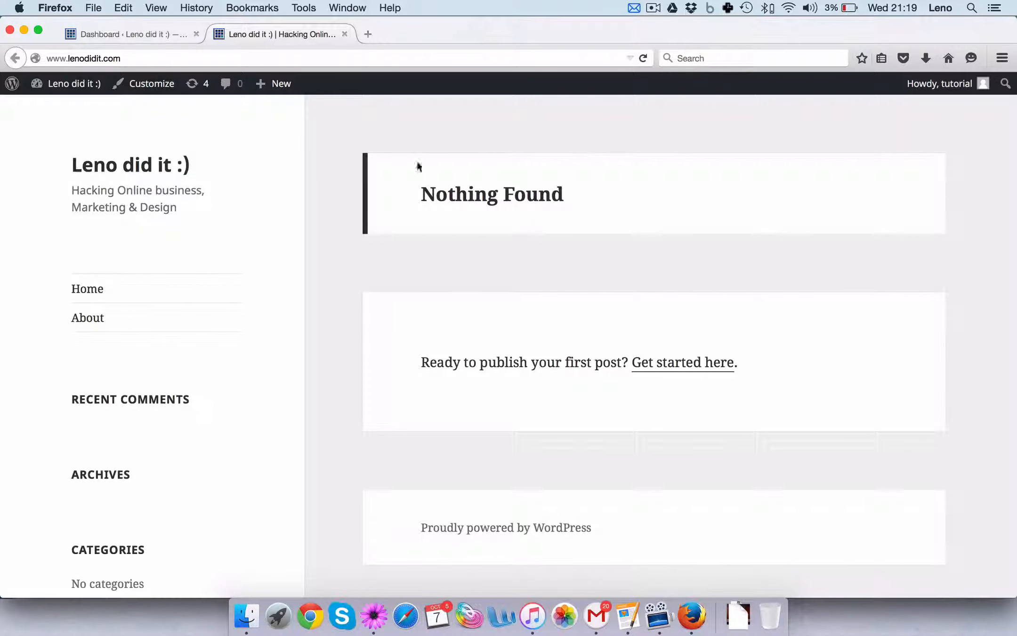
{"action": "mouse_move", "coordinate": [272, 99]}
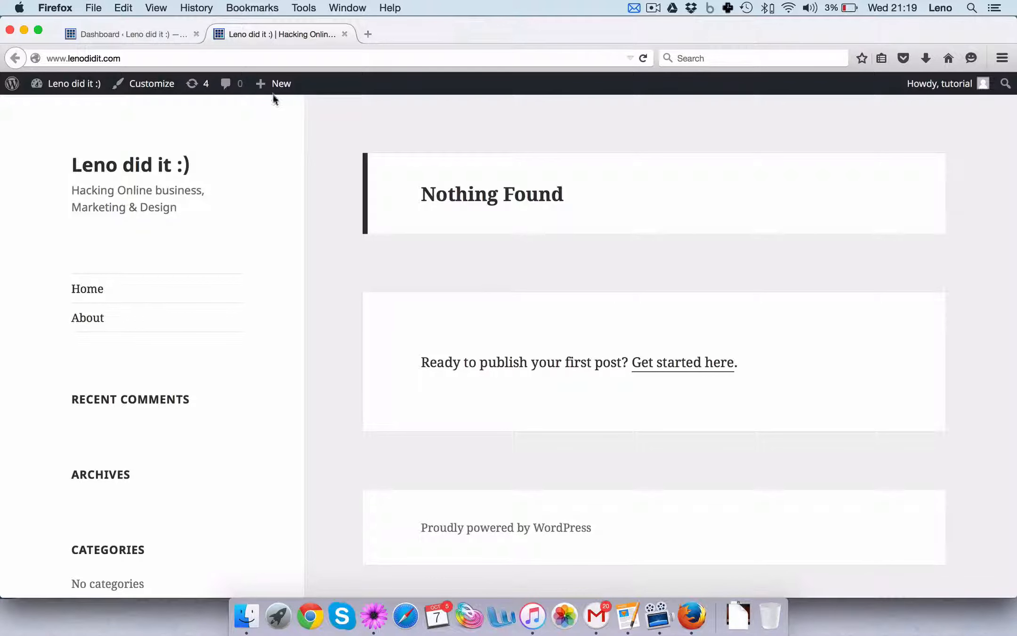
{"action": "mouse_move", "coordinate": [384, 518]}
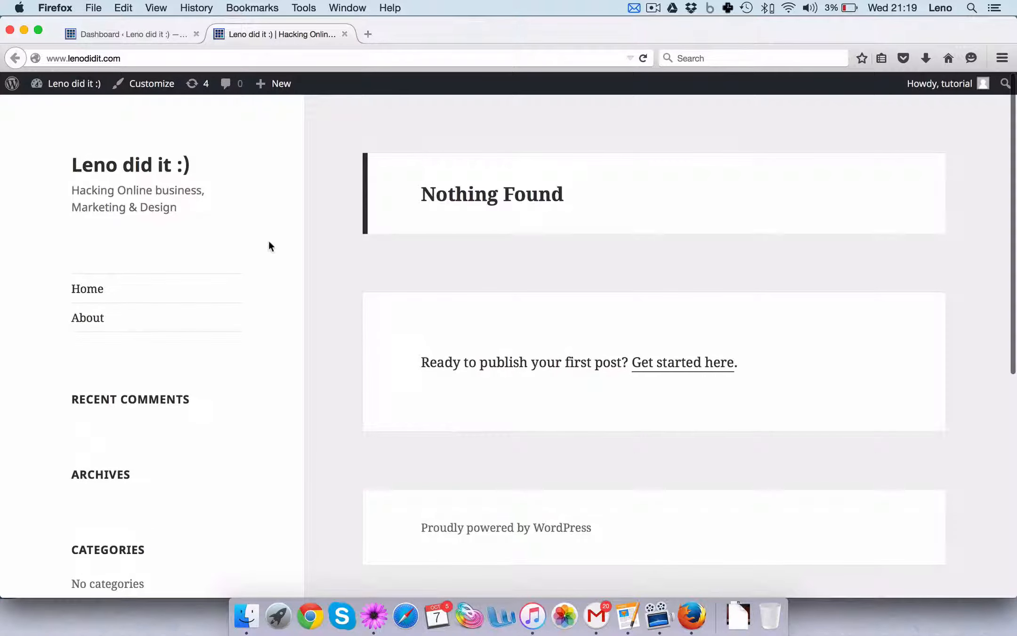
{"action": "mouse_move", "coordinate": [391, 190]}
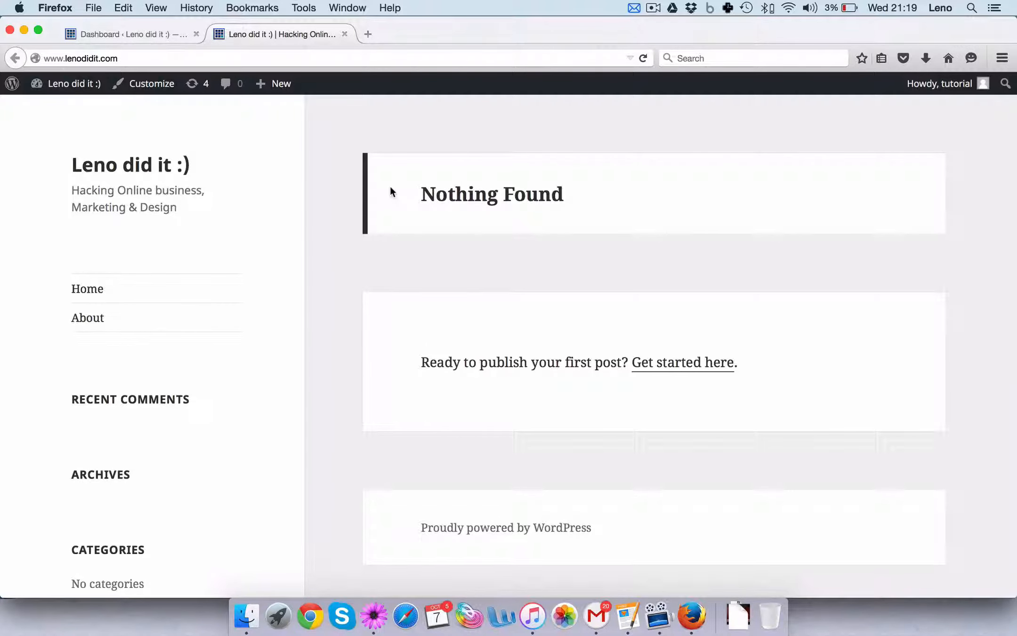
{"action": "mouse_move", "coordinate": [190, 110]}
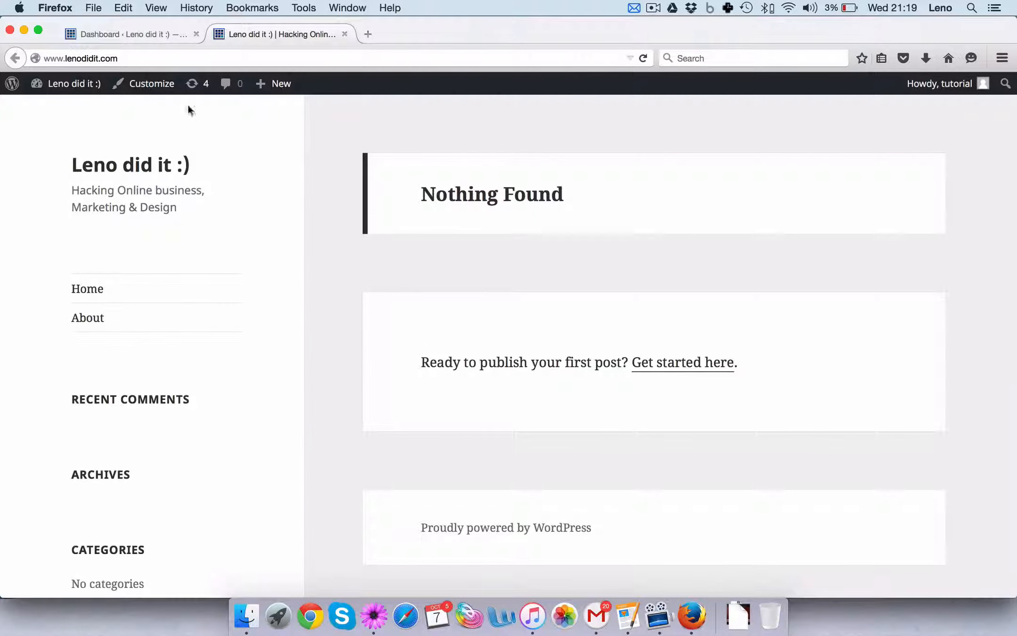
{"action": "left_click", "coordinate": [127, 33]}
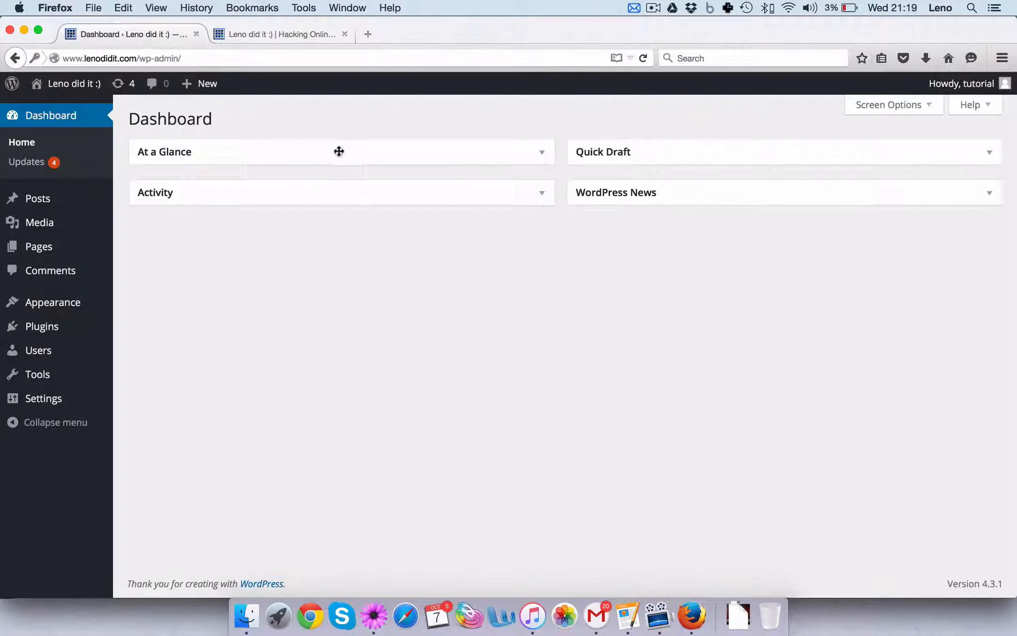